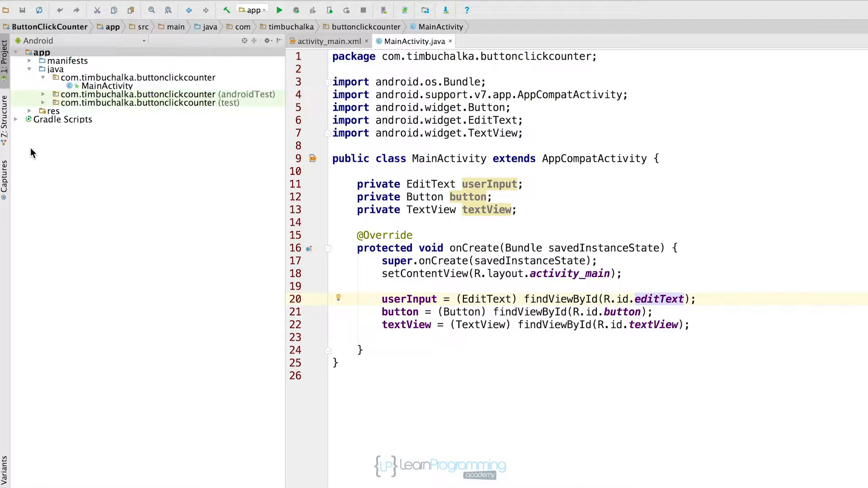
mouse_move(60, 49)
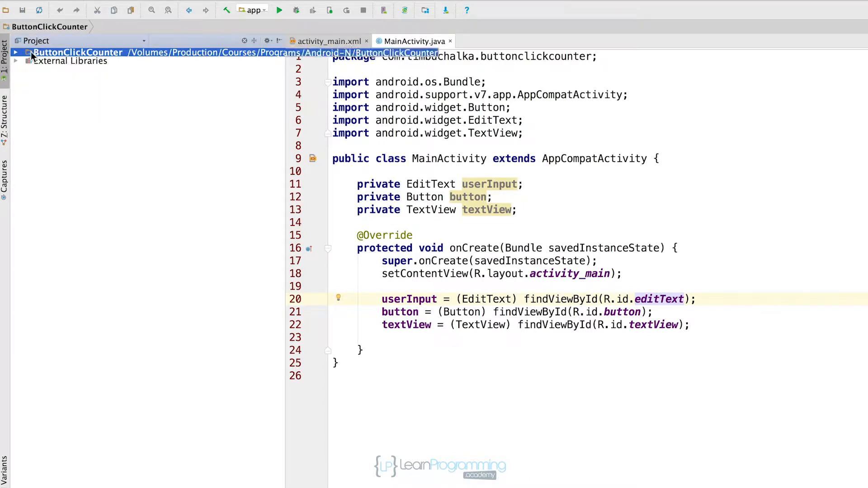
- Expand the ButtonClickCounter root and the app module's build and generated folders
click(15, 52)
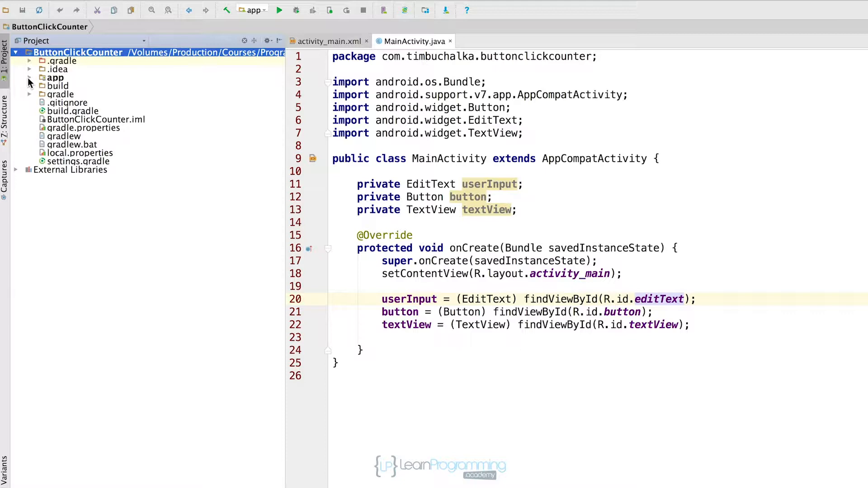
click(29, 78)
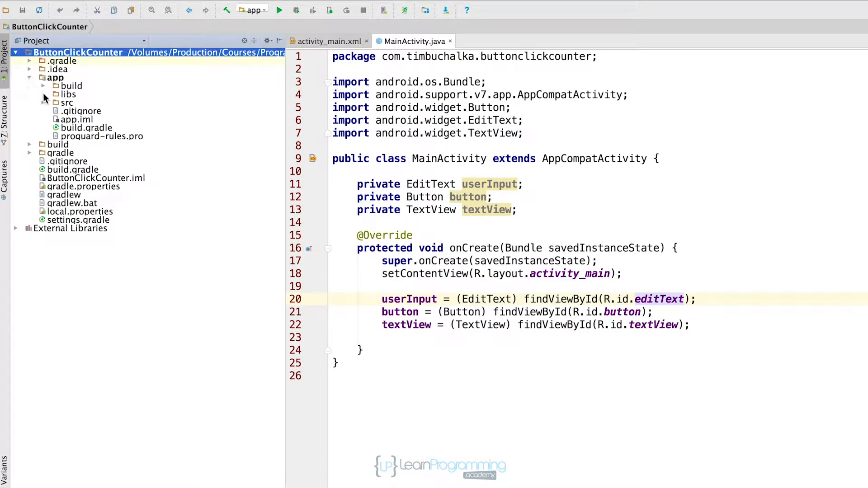
click(42, 85)
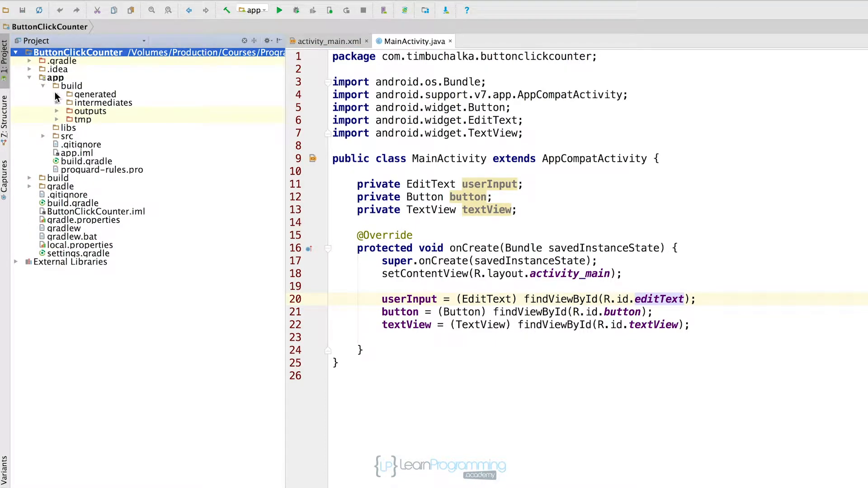
click(57, 94)
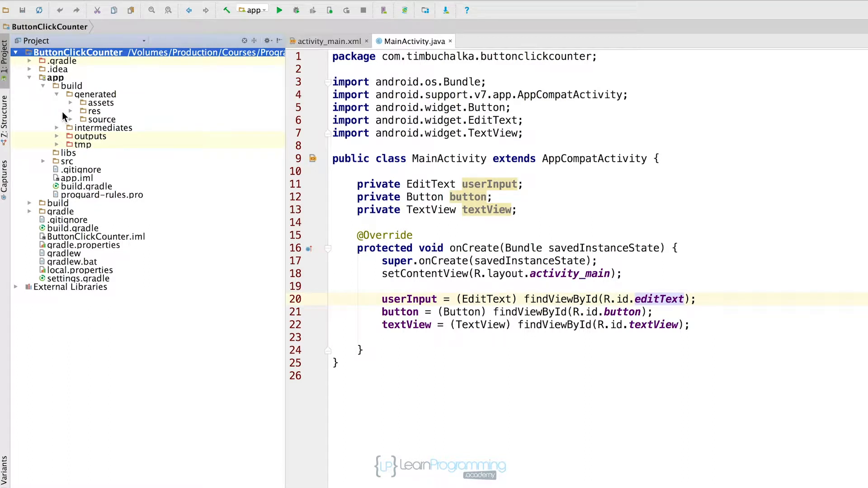
- Expand generated source > r > debug down to the R class in the app package
click(71, 119)
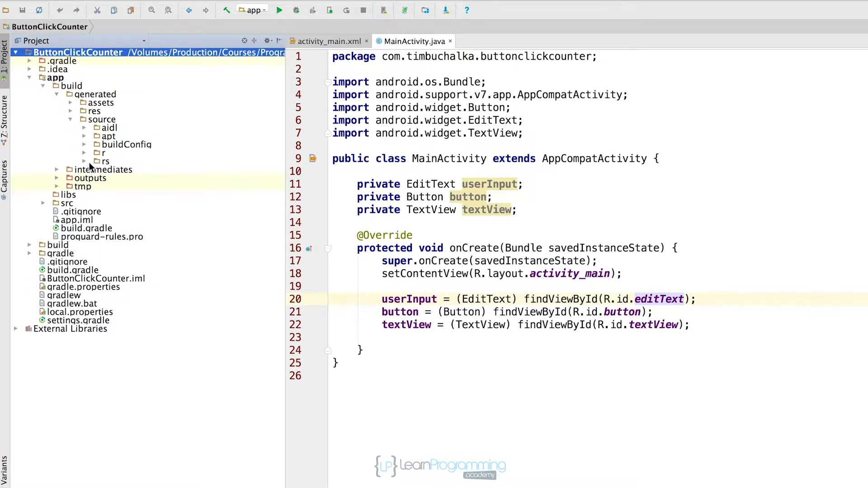
click(85, 153)
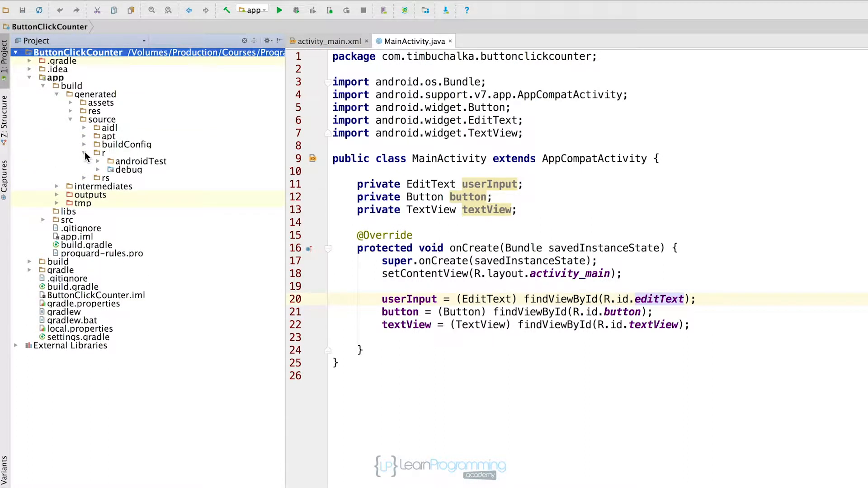
mouse_move(99, 174)
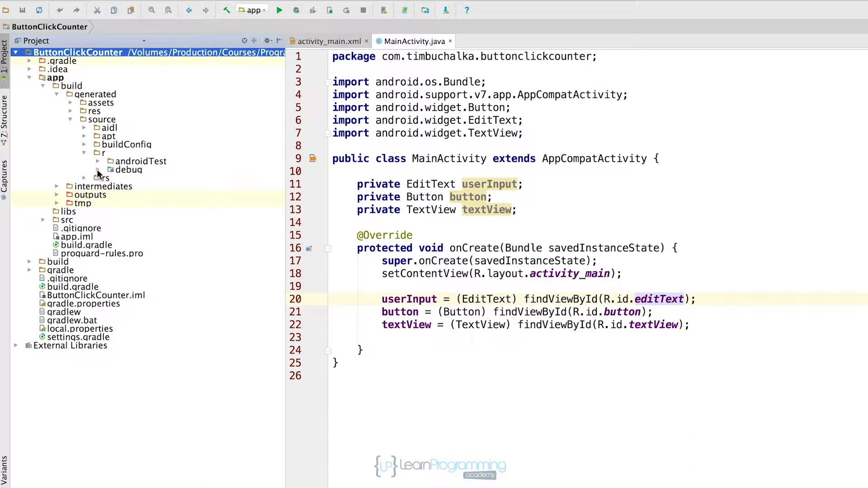
click(113, 169)
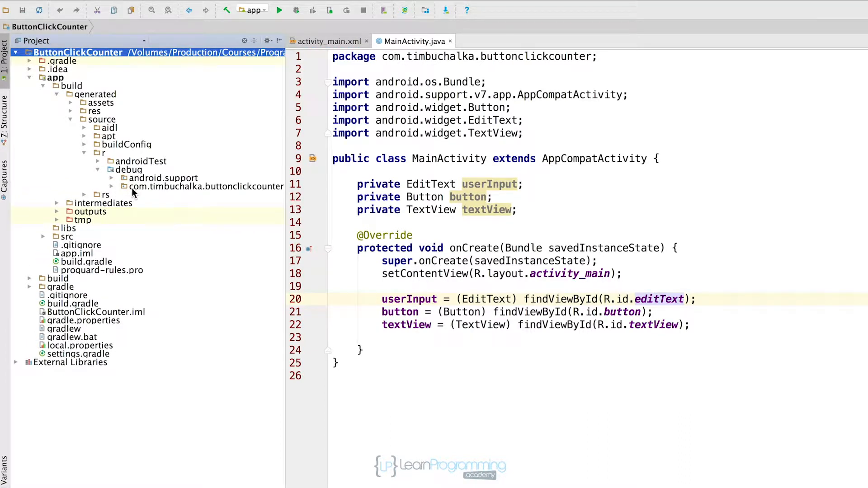
mouse_move(187, 193)
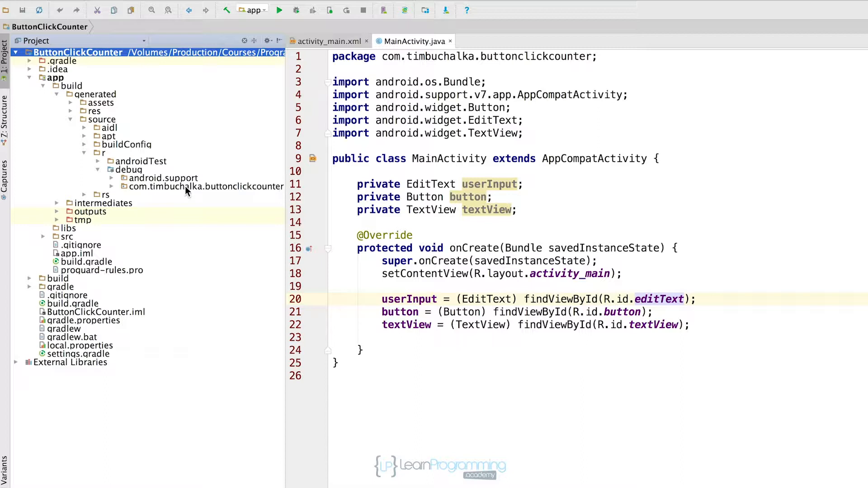
mouse_move(185, 195)
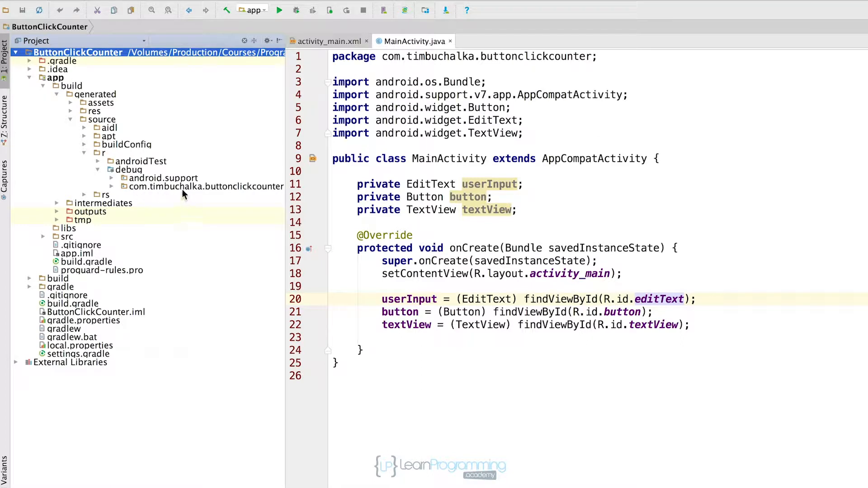
mouse_move(115, 191)
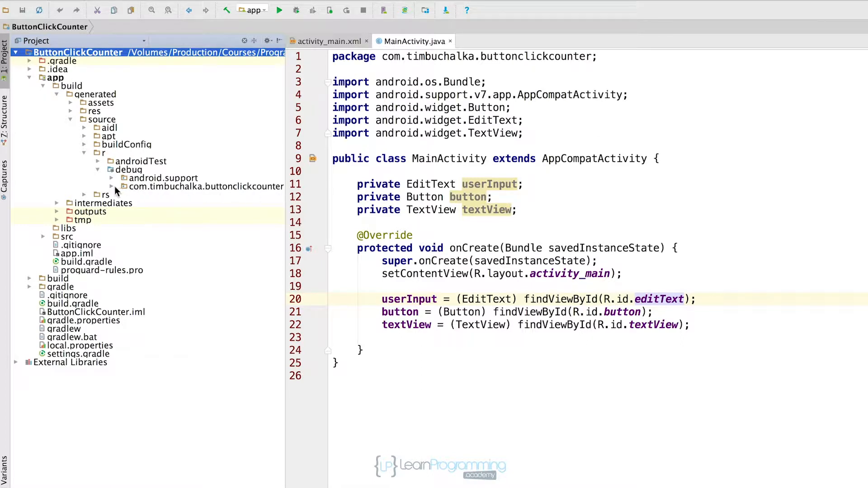
click(116, 186)
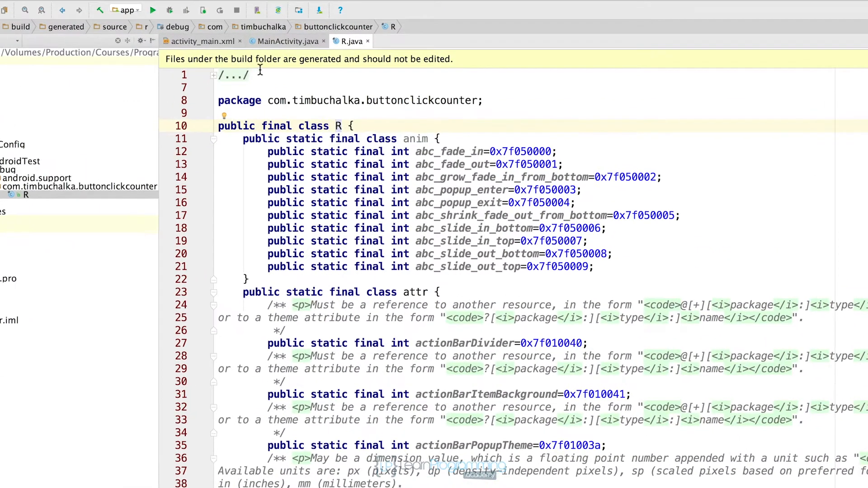
mouse_move(410, 83)
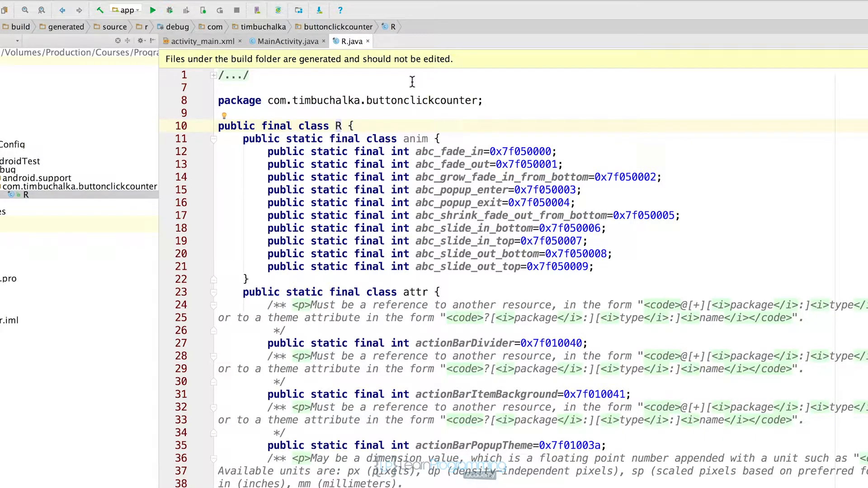
mouse_move(332, 80)
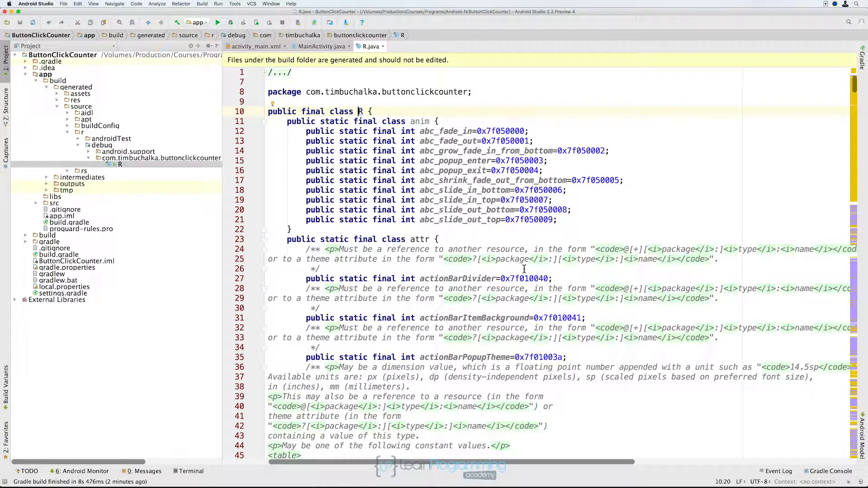
- Scroll down through R.java to the attr resource constants like actionBarSize
scroll(down, 3)
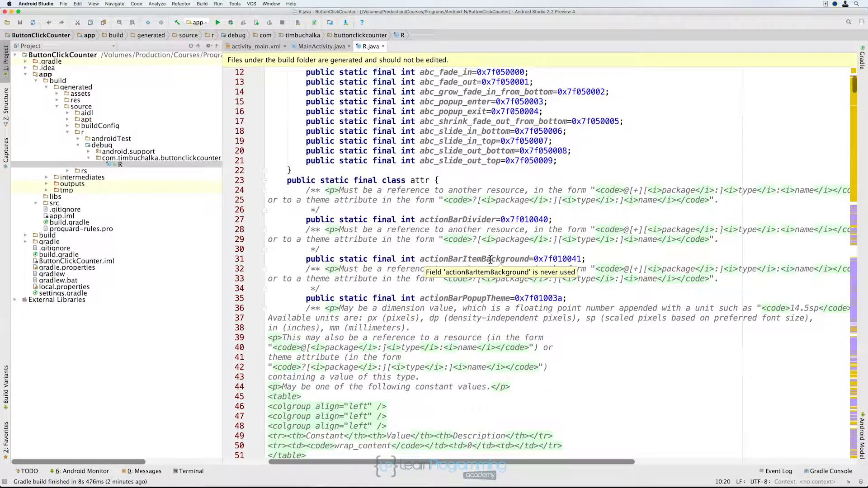
scroll(down, 3)
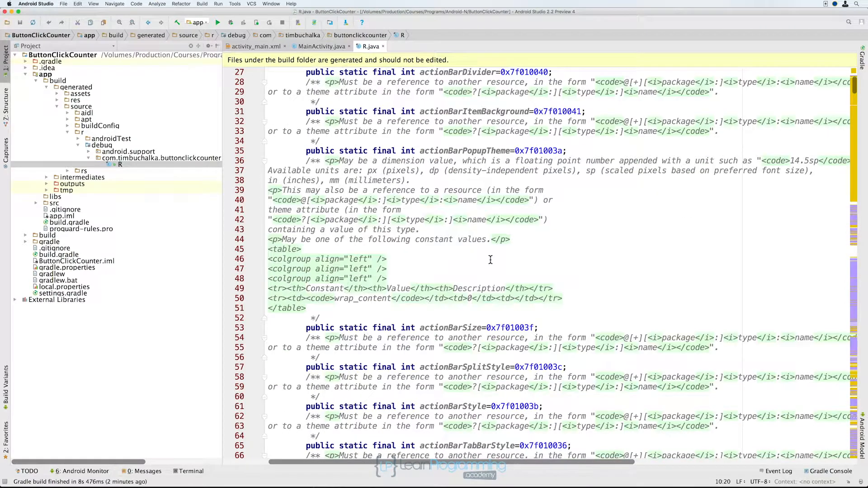
scroll(down, 3)
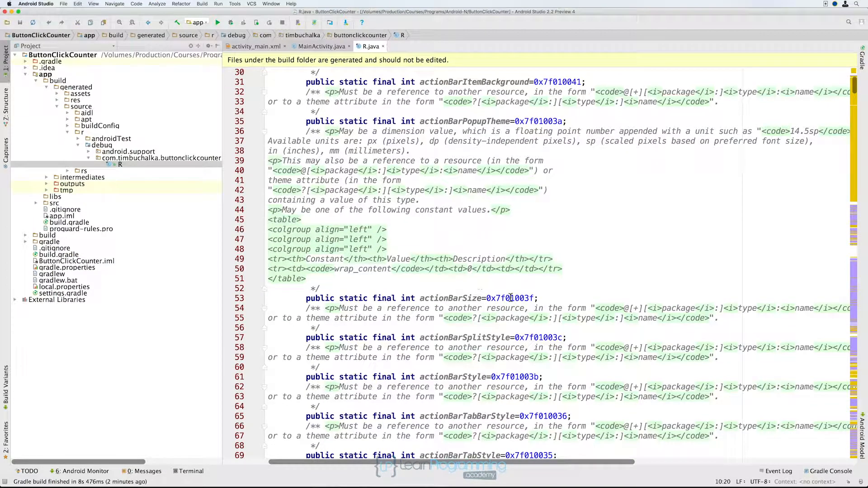
scroll(down, 3)
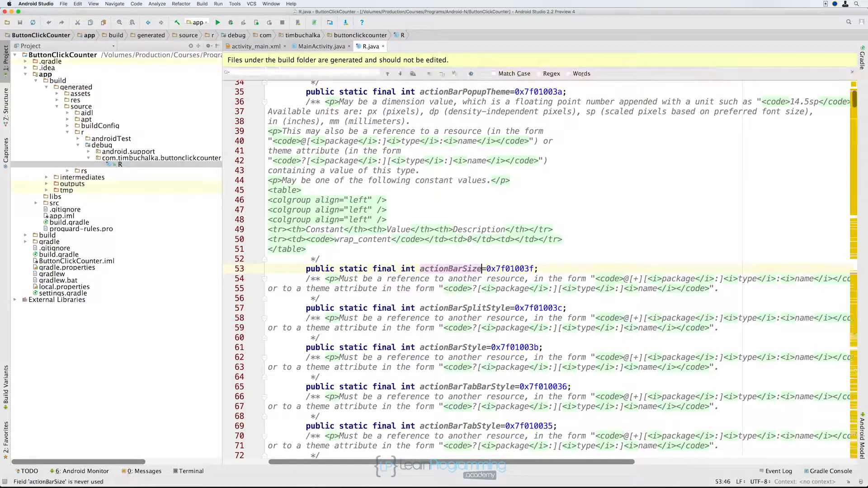
- Search R.java for 'class id' to land on the id class, then review the Edit > Find commands
text(class id)
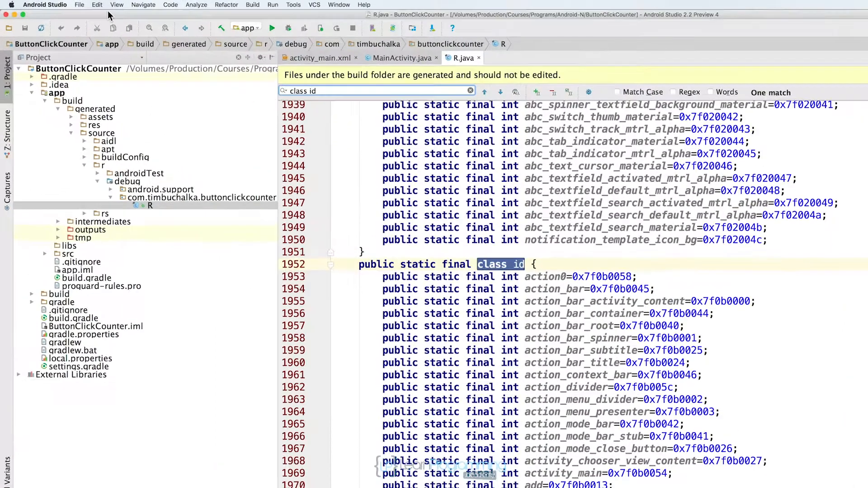
click(97, 5)
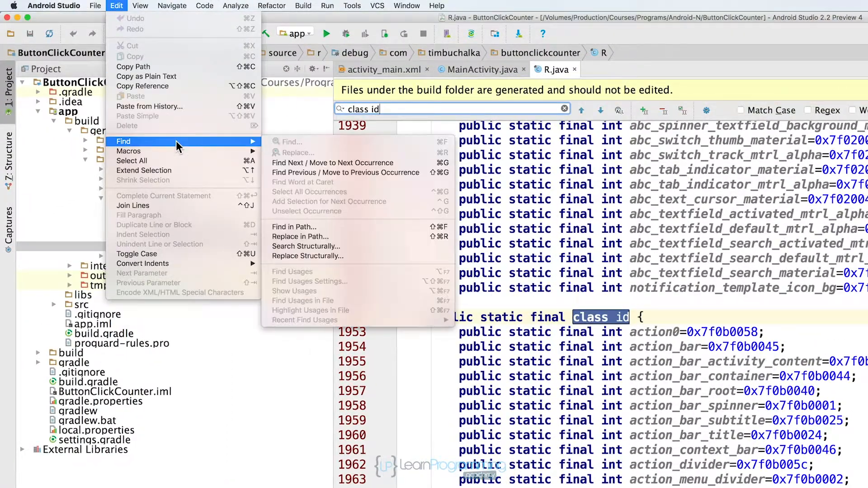
mouse_move(299, 148)
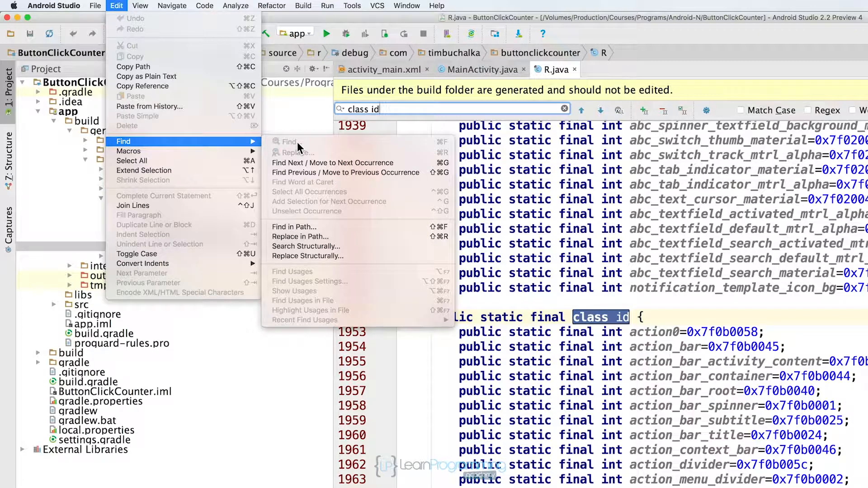
mouse_move(311, 147)
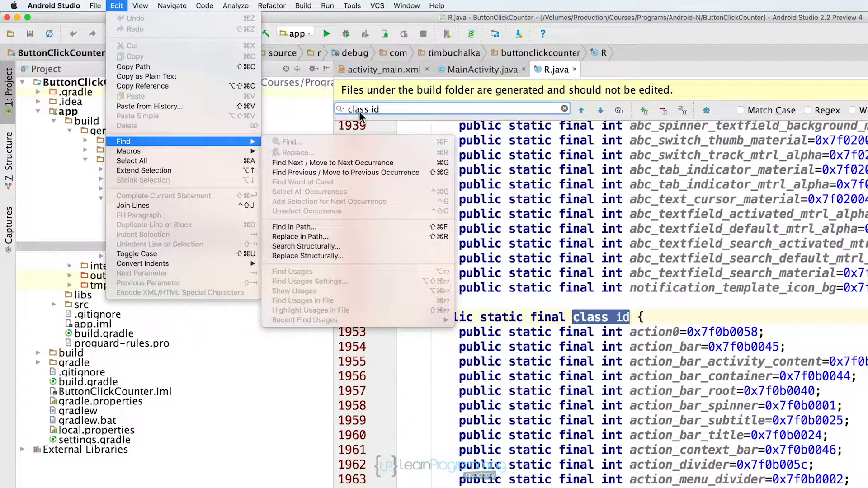
mouse_move(568, 343)
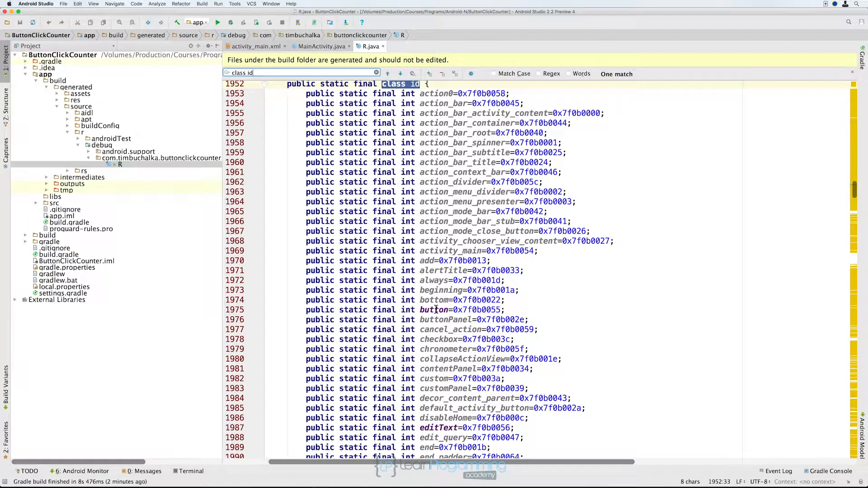
scroll(down, 3)
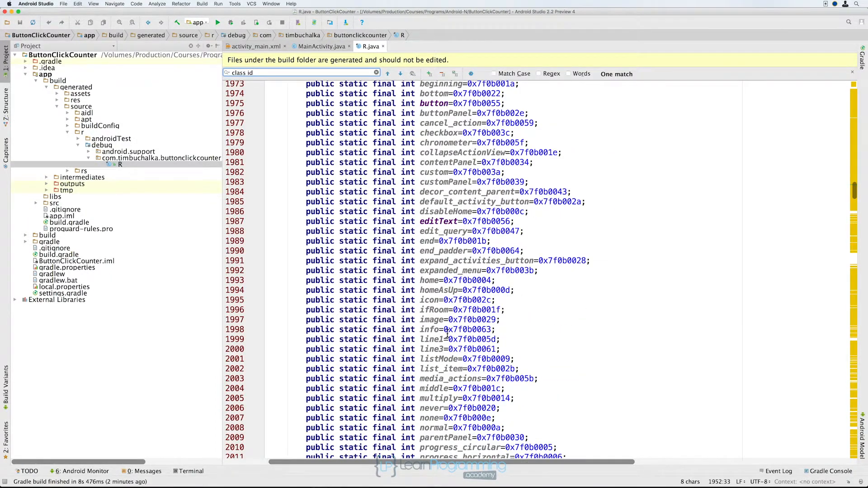
scroll(down, 3)
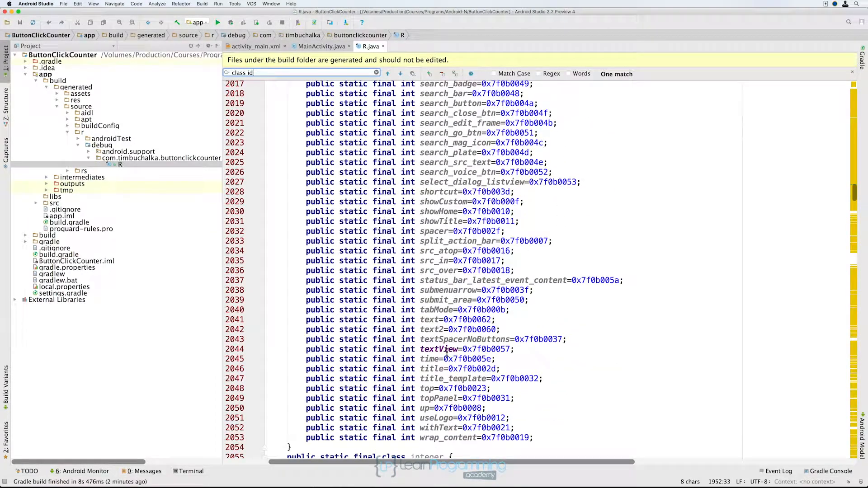
scroll(up, 3)
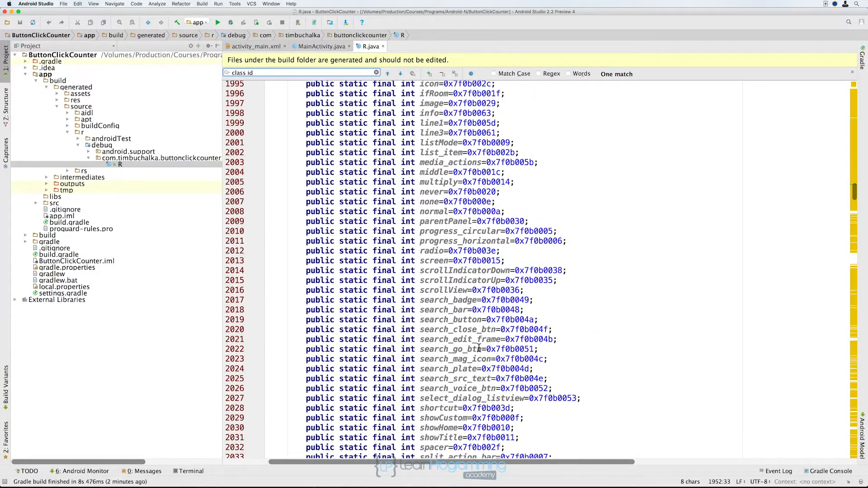
scroll(up, 3)
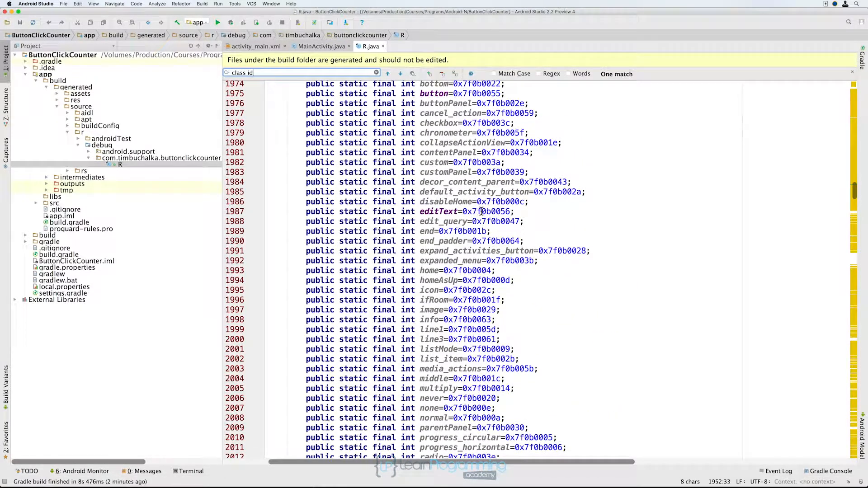
double_click(486, 212)
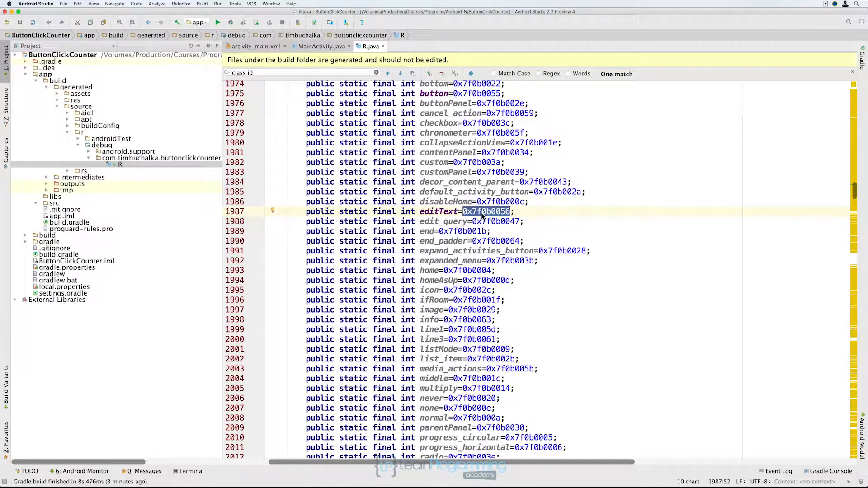
scroll(up, 3)
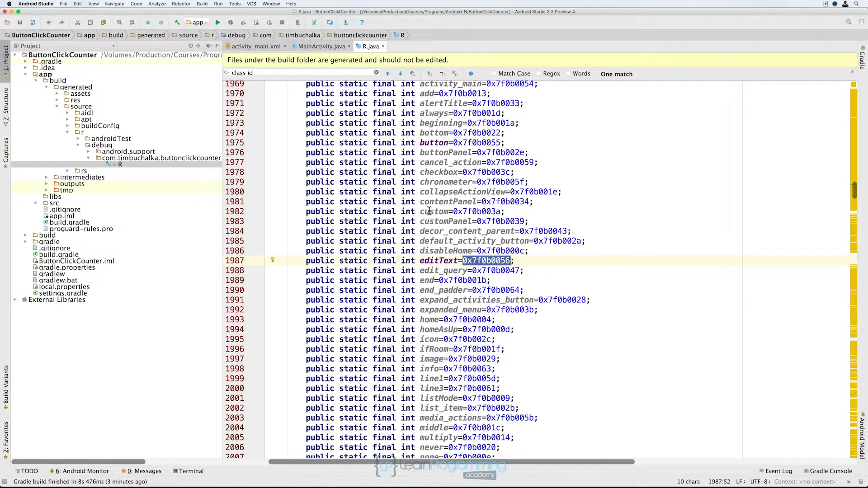
scroll(up, 3)
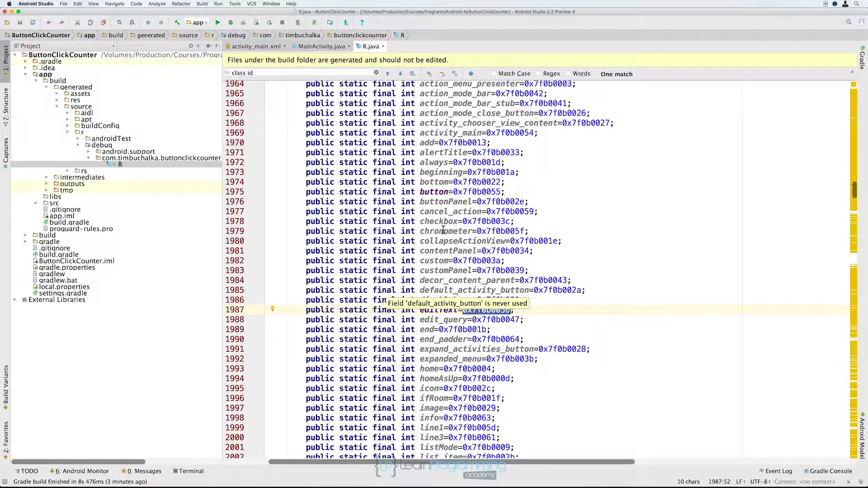
mouse_move(459, 251)
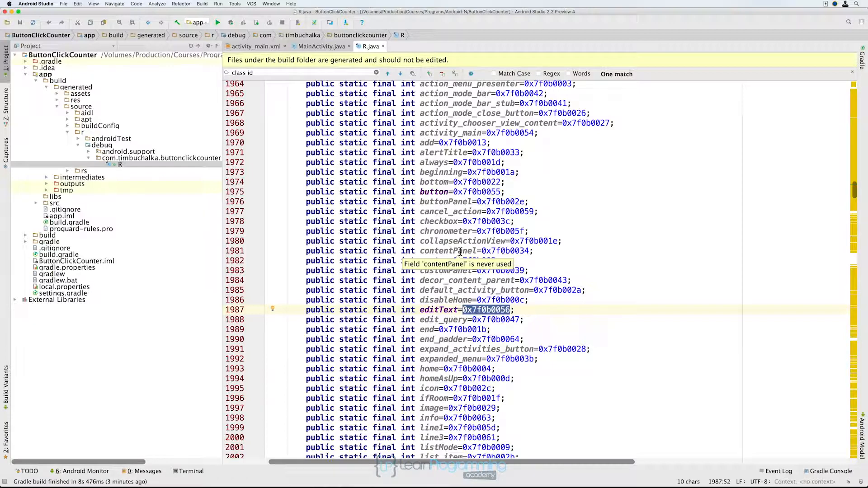
mouse_move(454, 177)
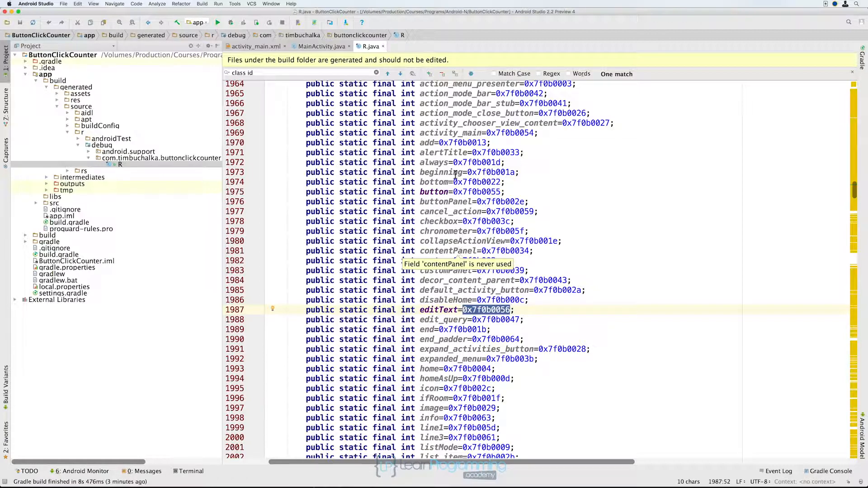
click(321, 46)
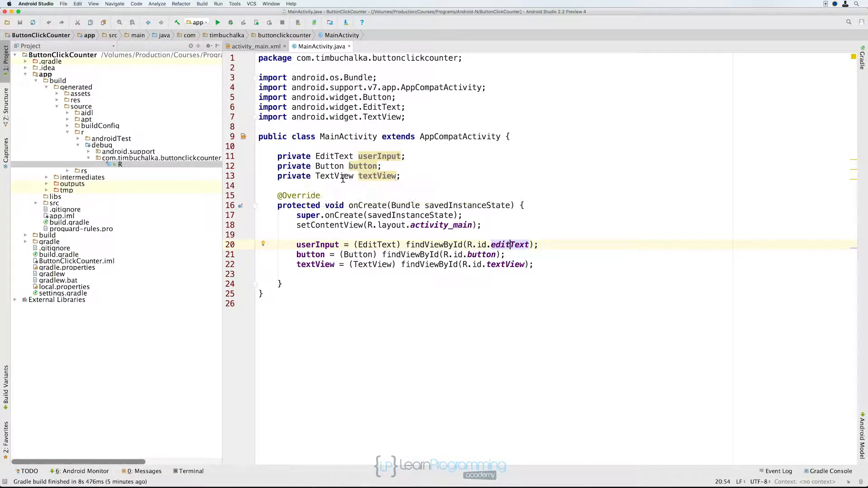
- Add the field 'private int numTimesClicked = 0;' below the textView declaration
click(403, 177)
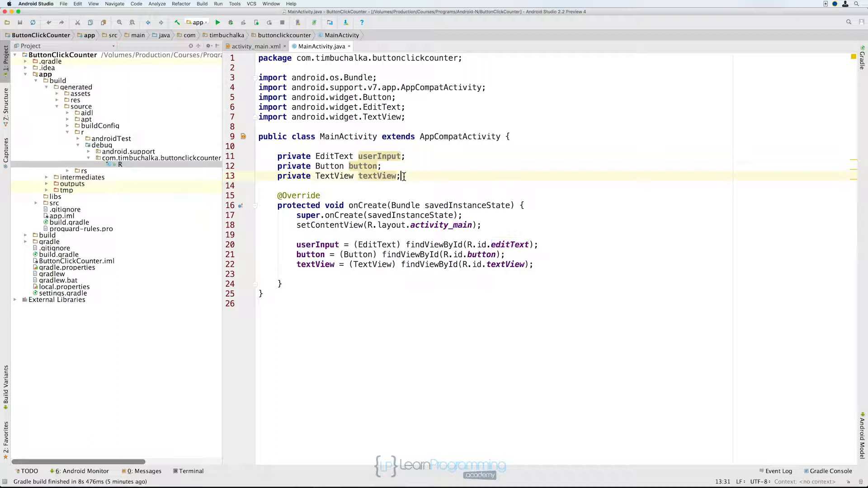
key(Return)
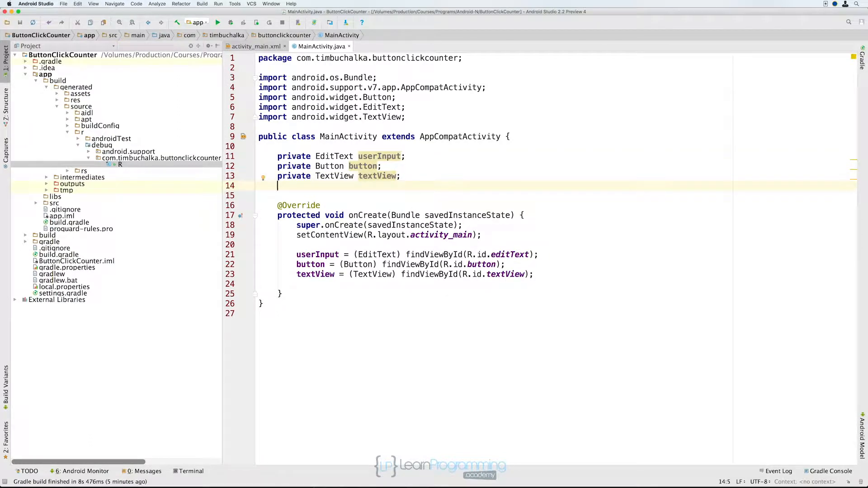
text(private)
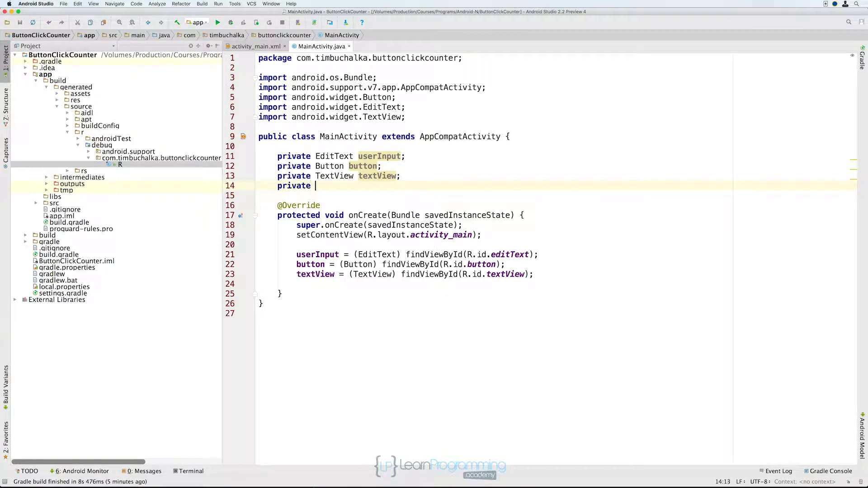
text(int numTim)
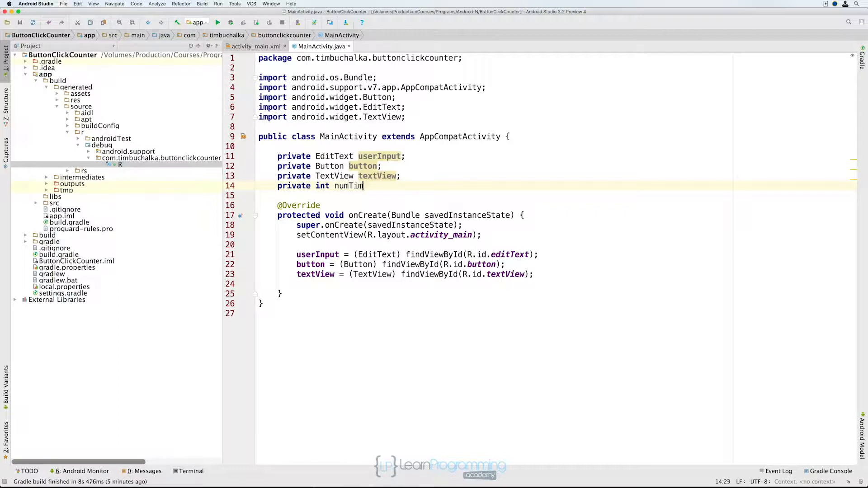
text(esClicked = 0)
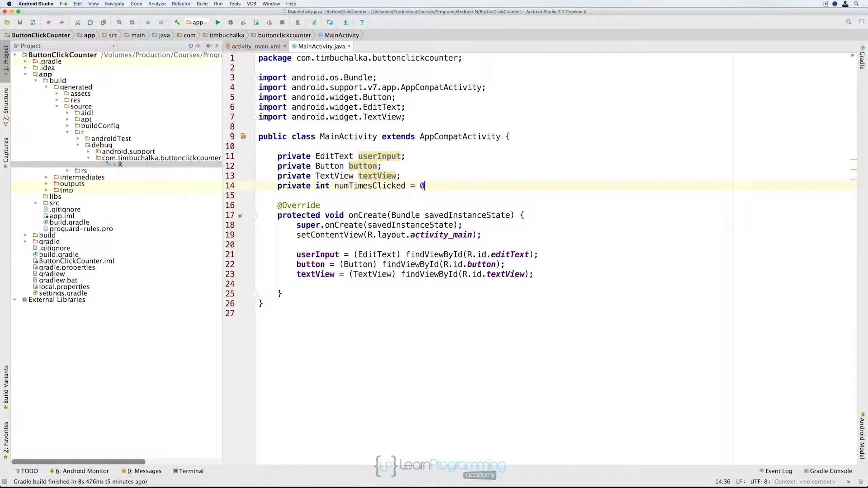
text(;)
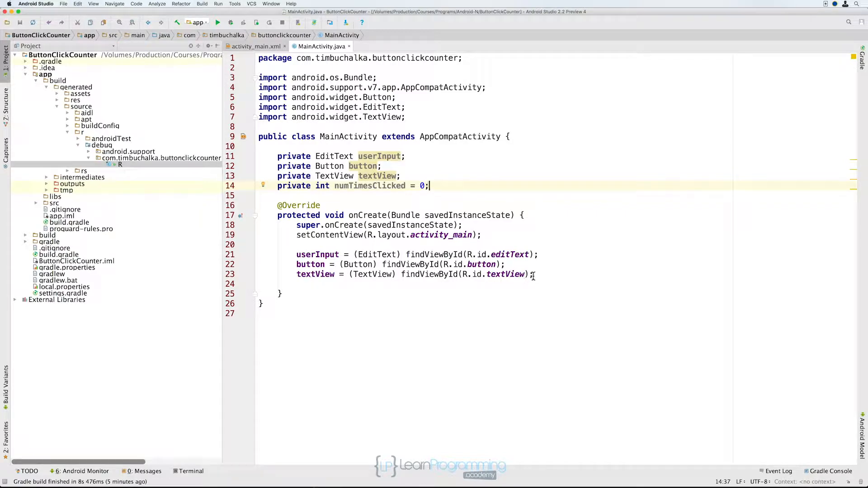
- In onCreate begin 'View.OnClickListener ourOnClickListener = new V' after the textView lookup
click(535, 274)
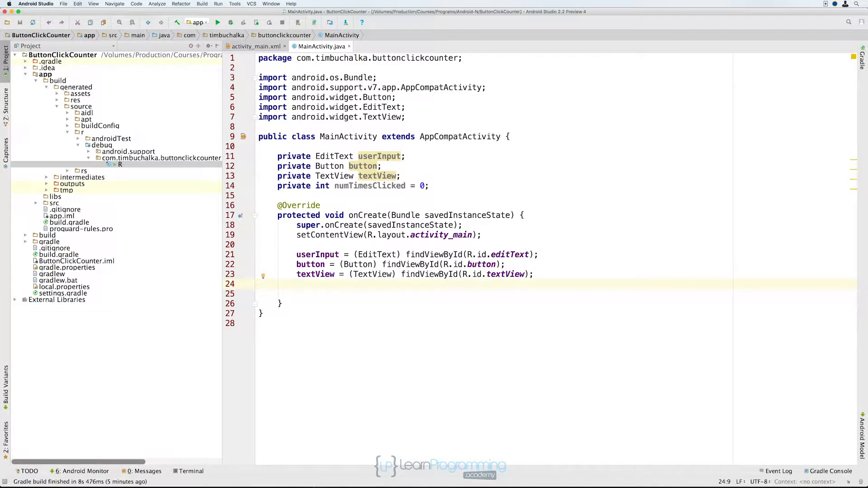
text(View.)
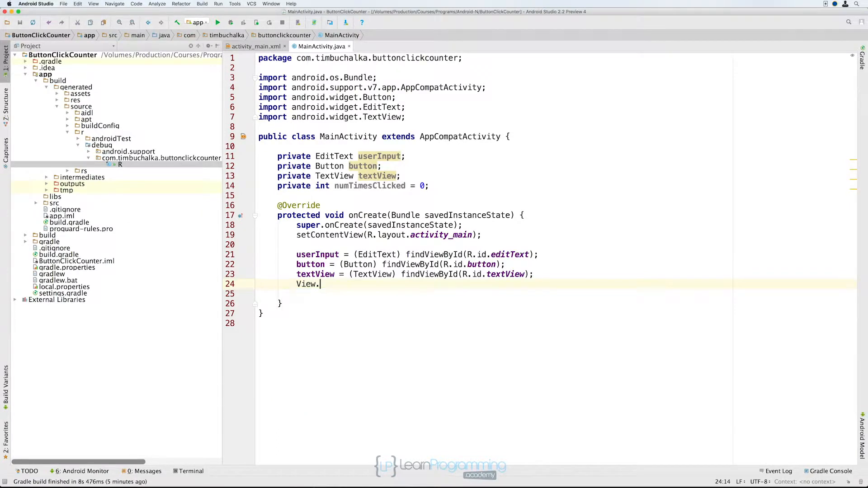
text(OnCli)
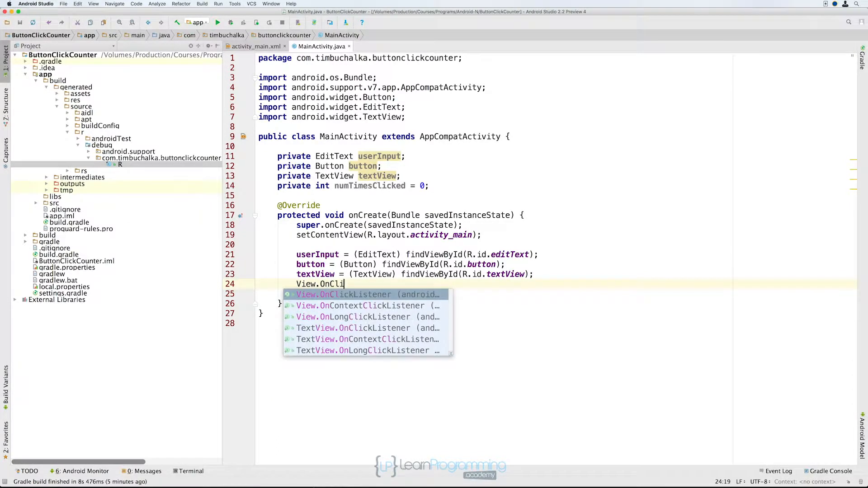
text(ckListener)
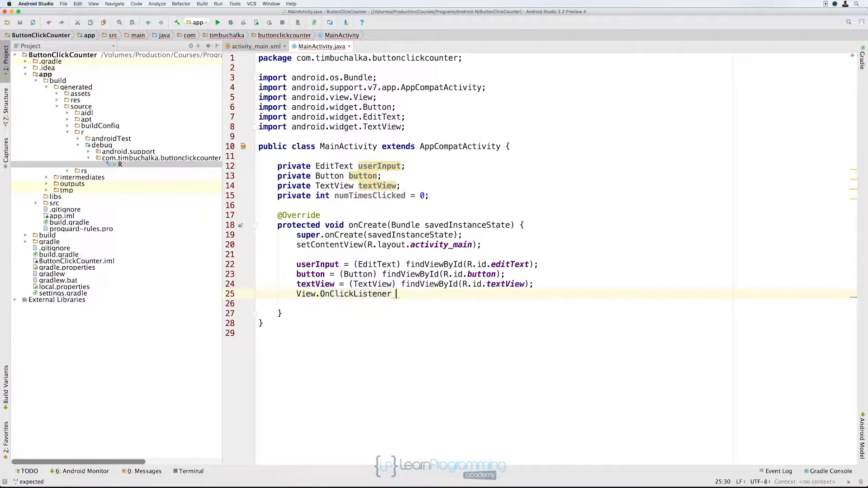
text(our)
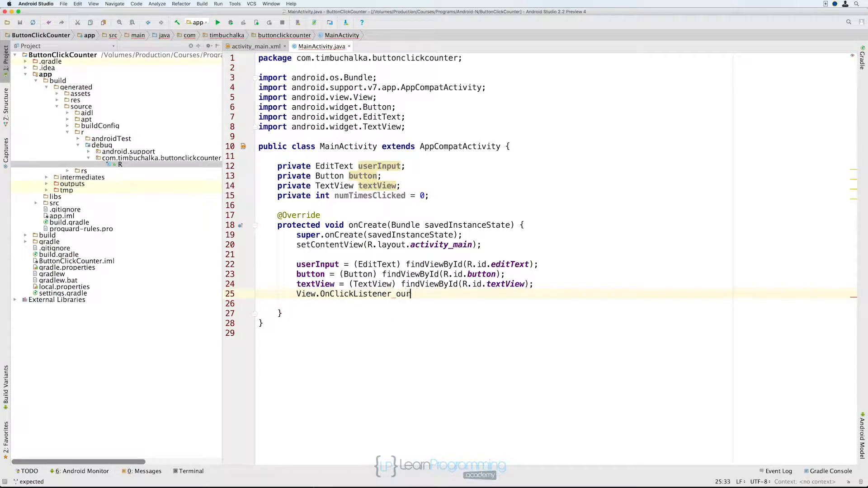
text(OnClickListener)
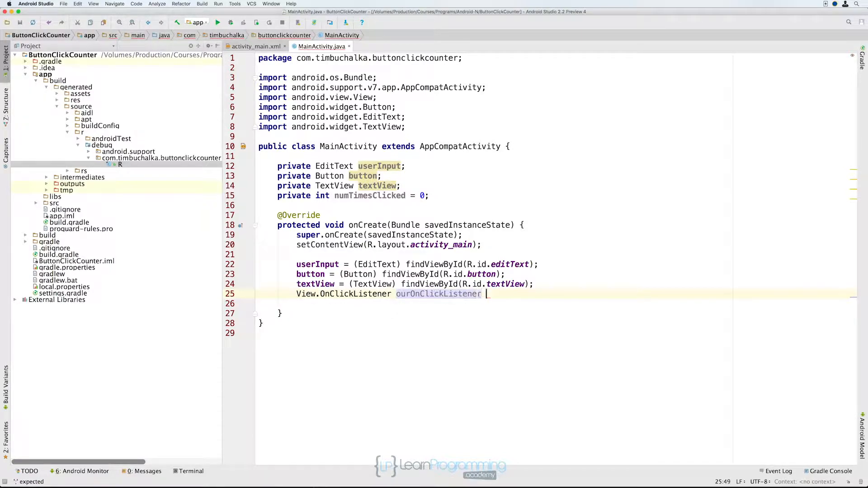
text(= new)
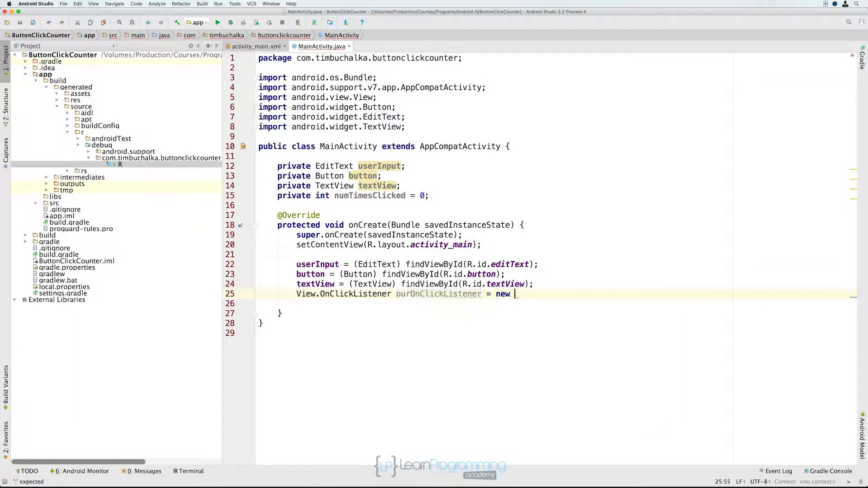
text(V)
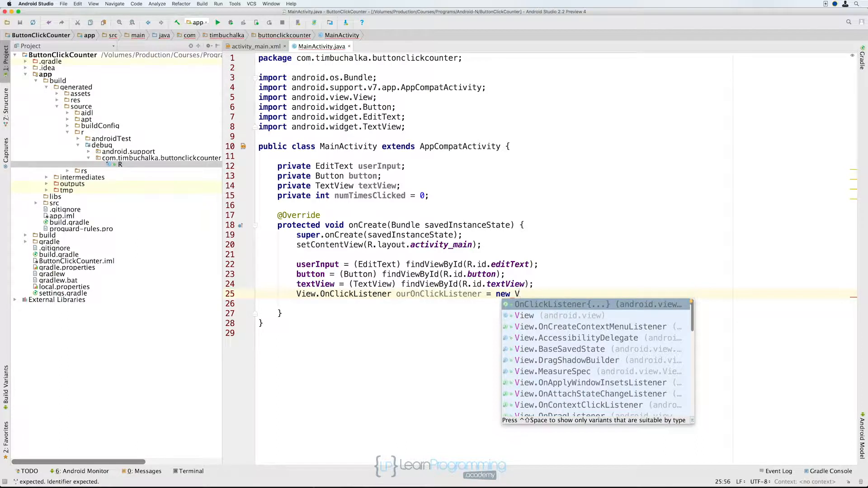
mouse_move(590, 310)
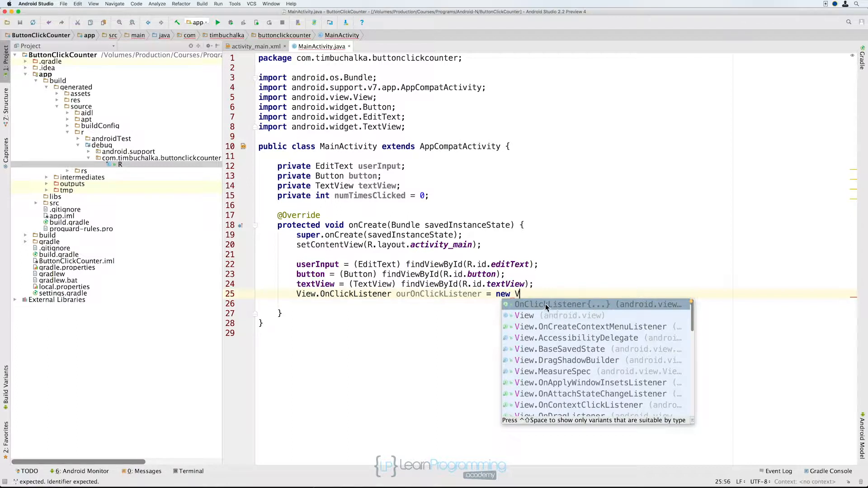
mouse_move(579, 309)
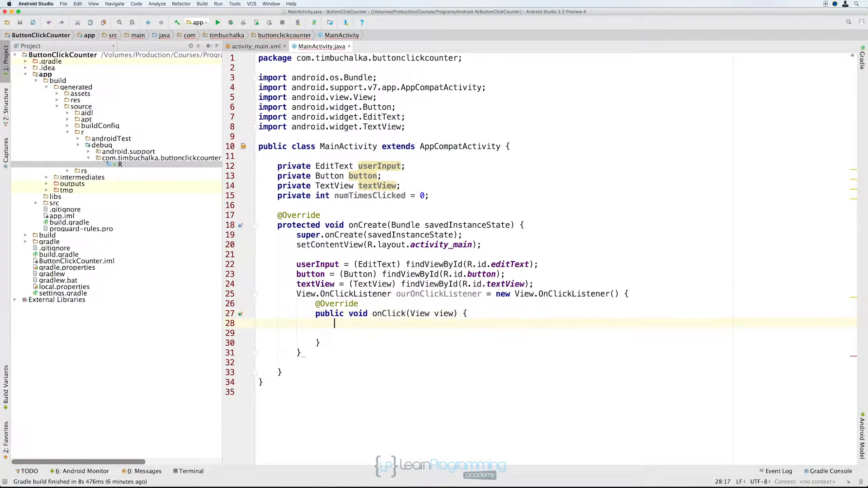
- In onClick increment numTimesClicked and build String result "The button got tapped N time"
text(numTimesClicked)
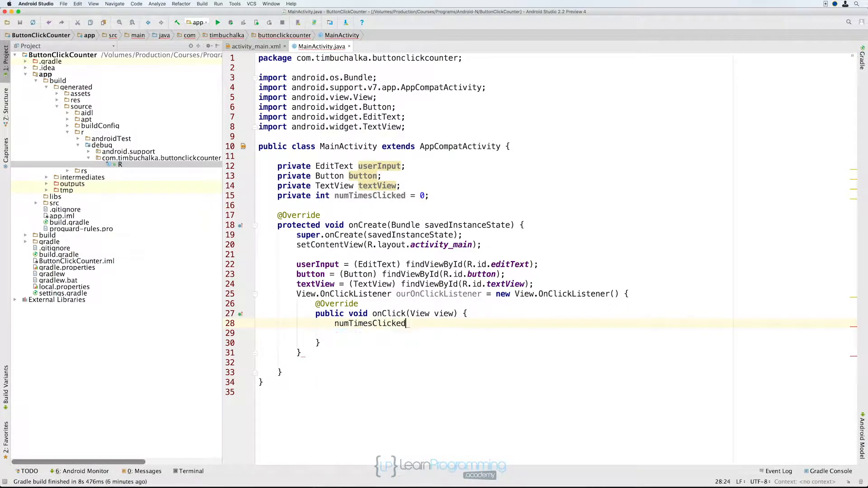
text(= num)
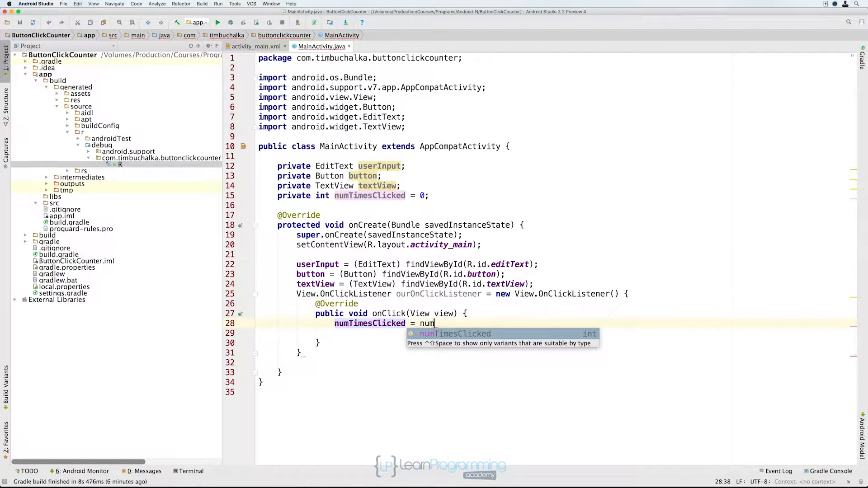
text(TimesClicked + 1;)
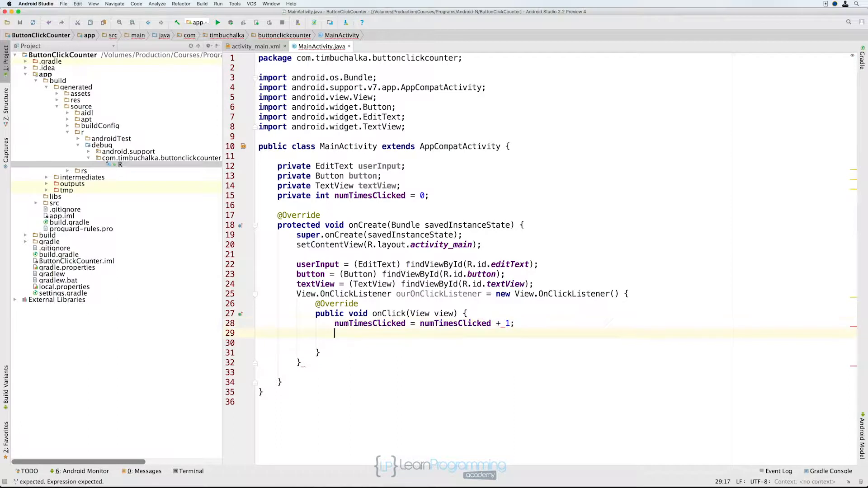
text(String result =)
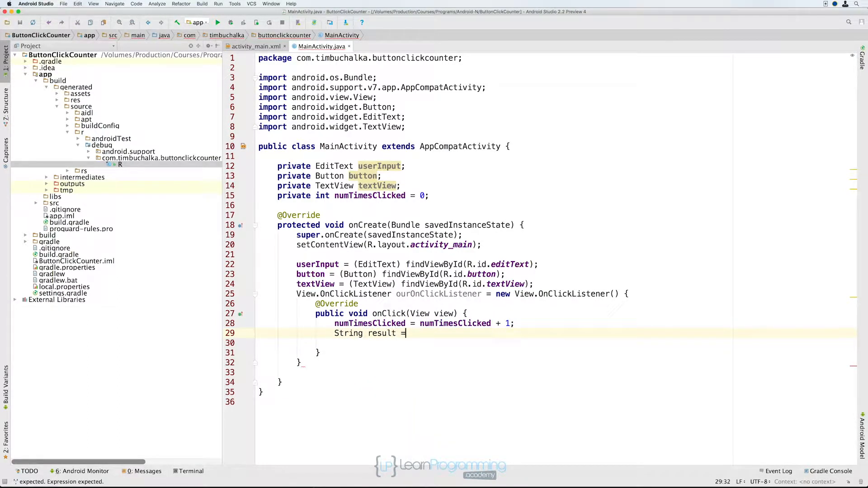
text("\")
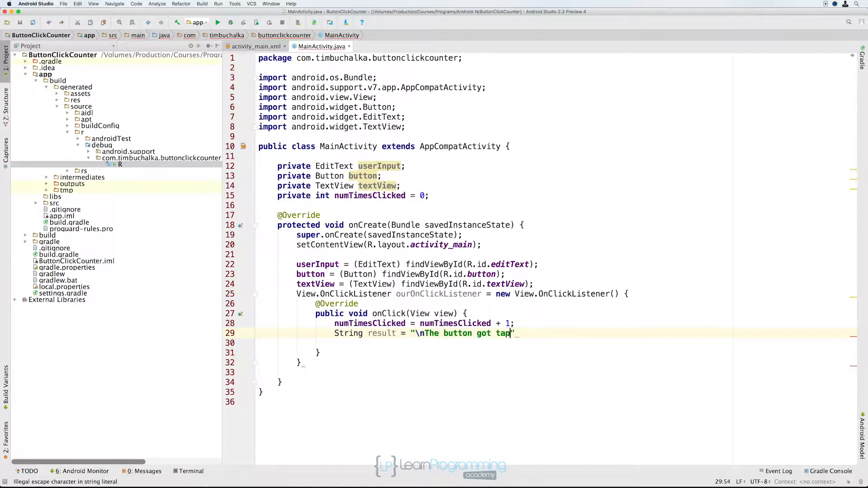
text(ped " + n)
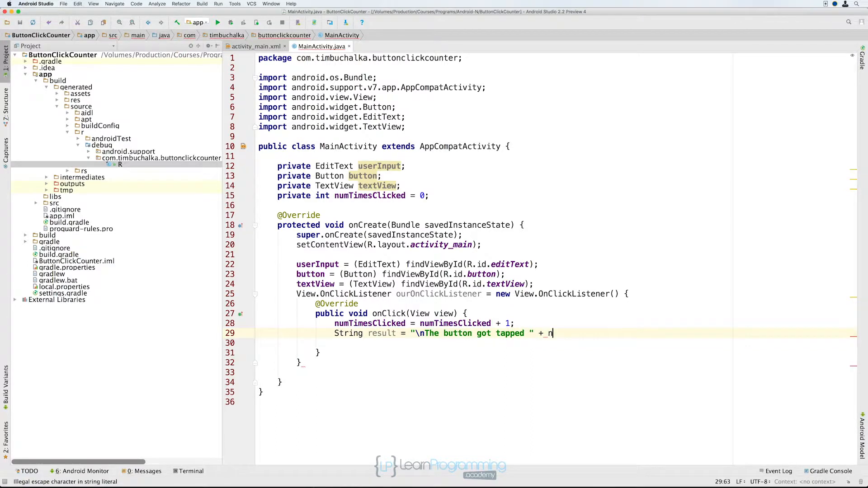
text(umTimesClicked + "")
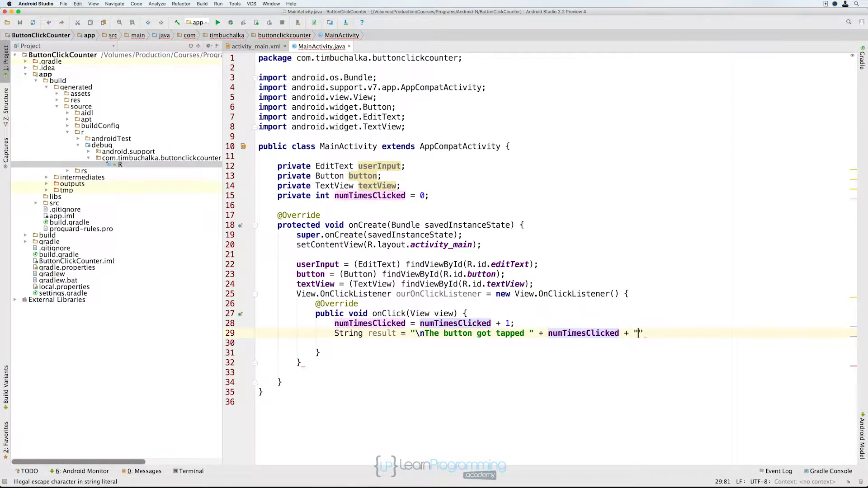
text(time";)
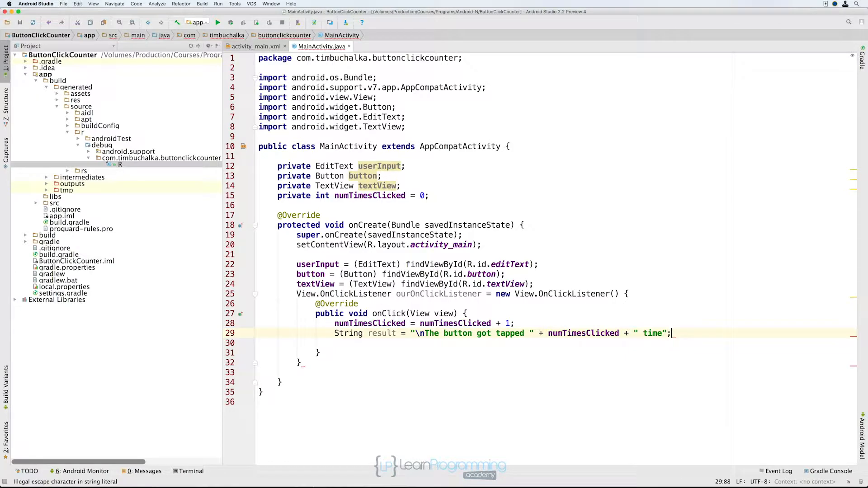
- Append result to textView and close the listener statement with a semicolon
text(textView.append(result)
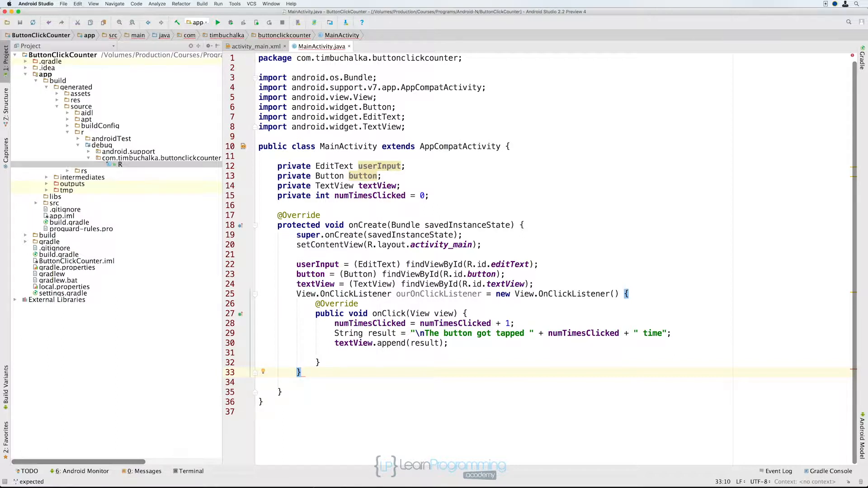
text(;)
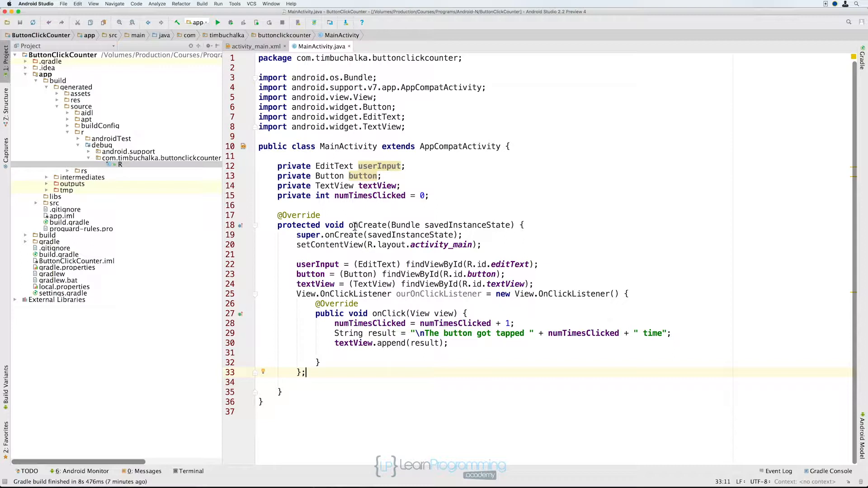
double_click(354, 294)
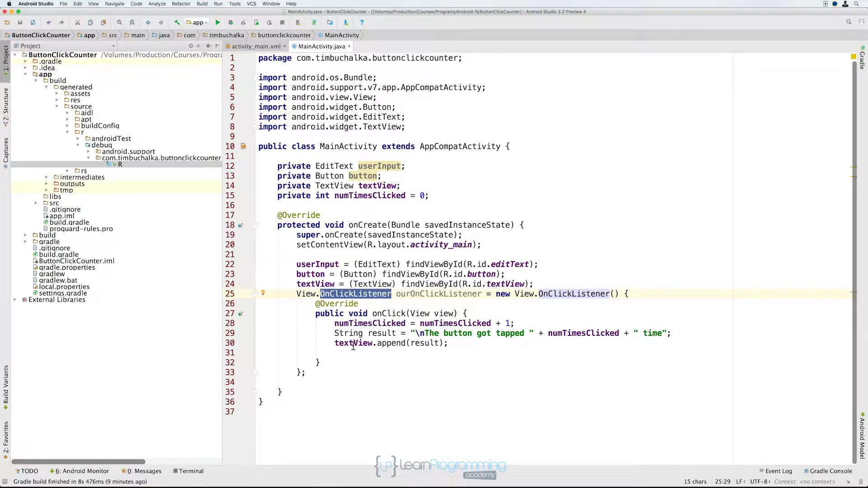
double_click(354, 344)
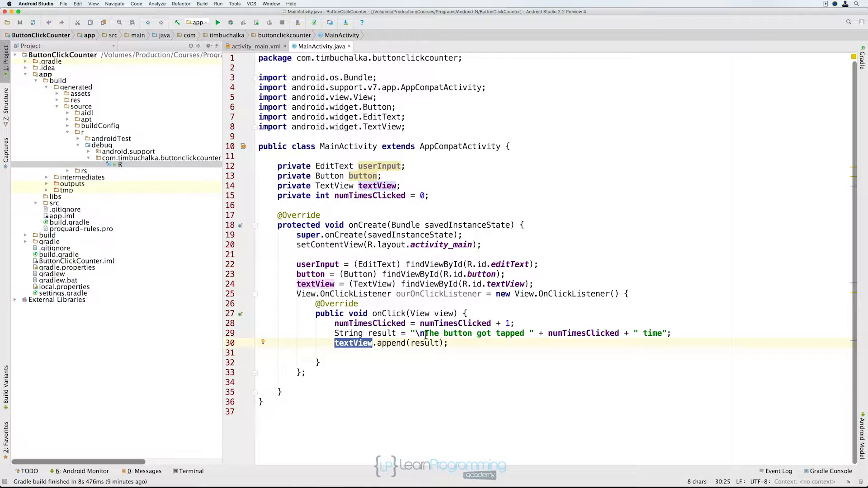
click(421, 333)
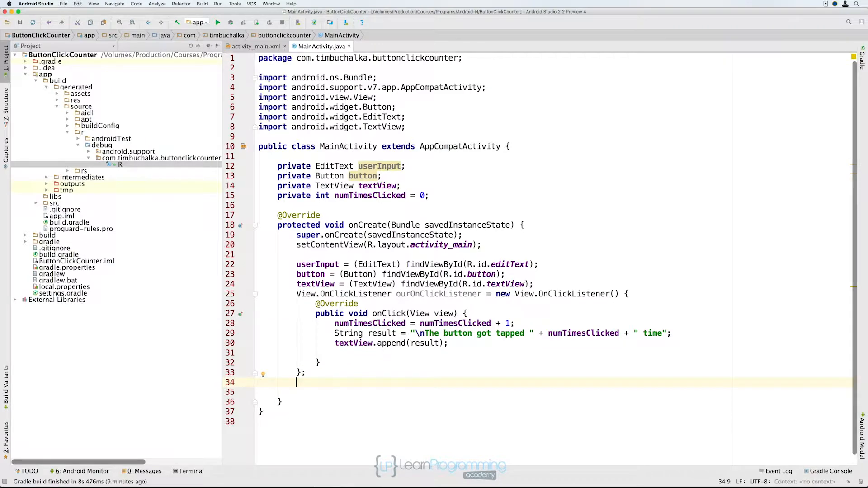
- Add button.setOnClickListener(ourOnClickListener); below the listener using autocomplete
text(button)
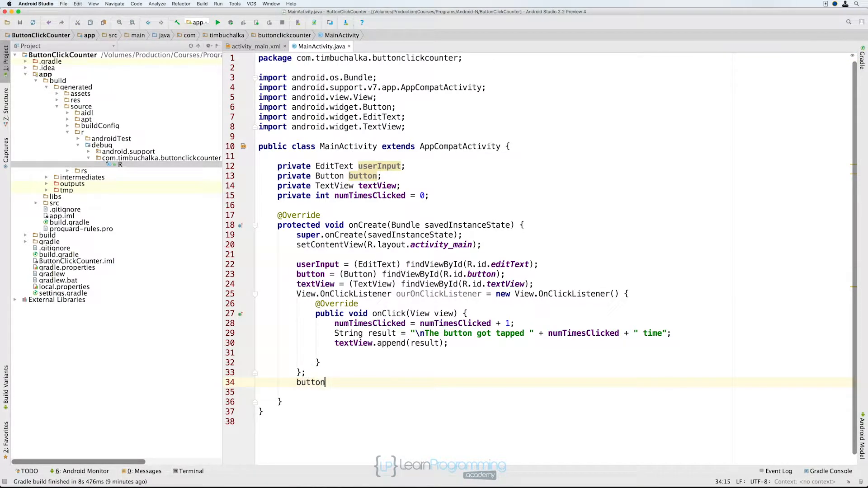
text(.setOnClickListener();)
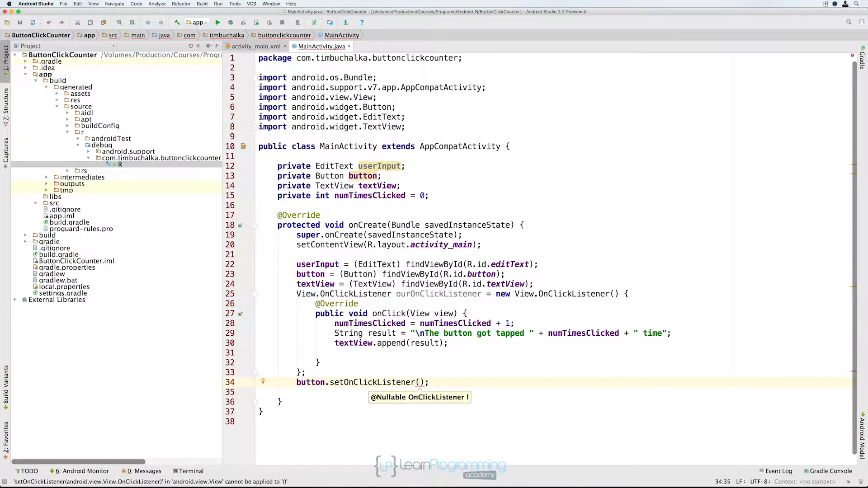
text(ourOnClickListener)
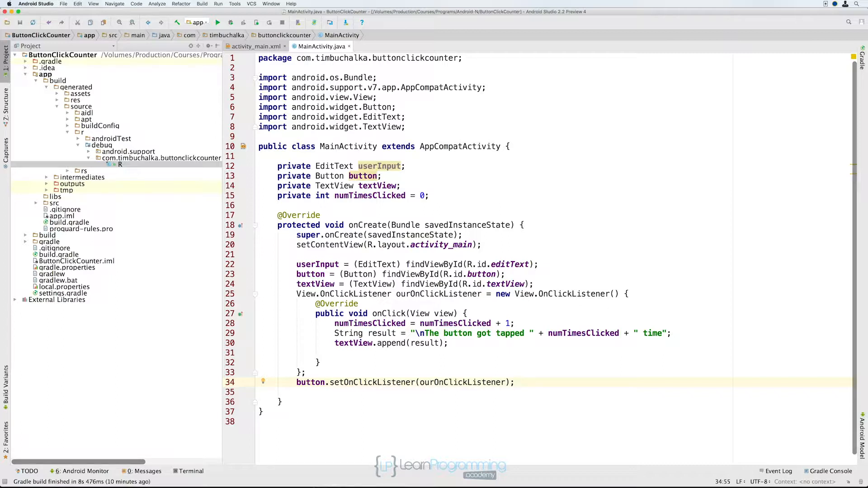
click(513, 381)
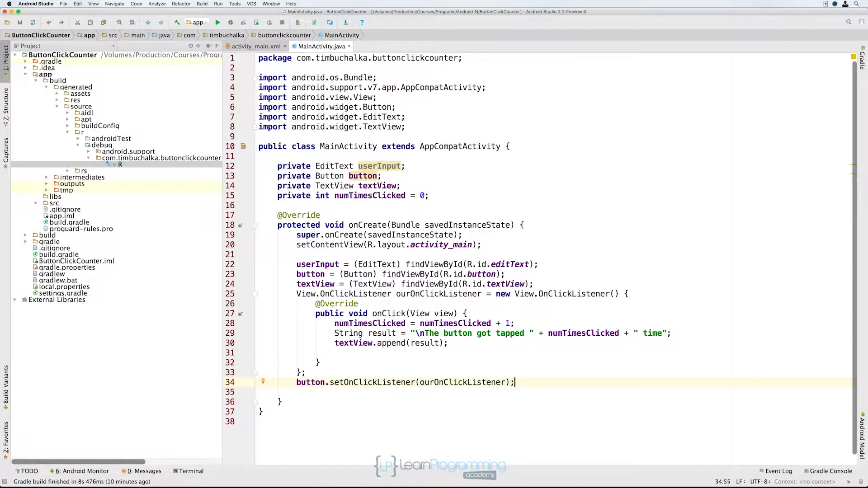
double_click(388, 314)
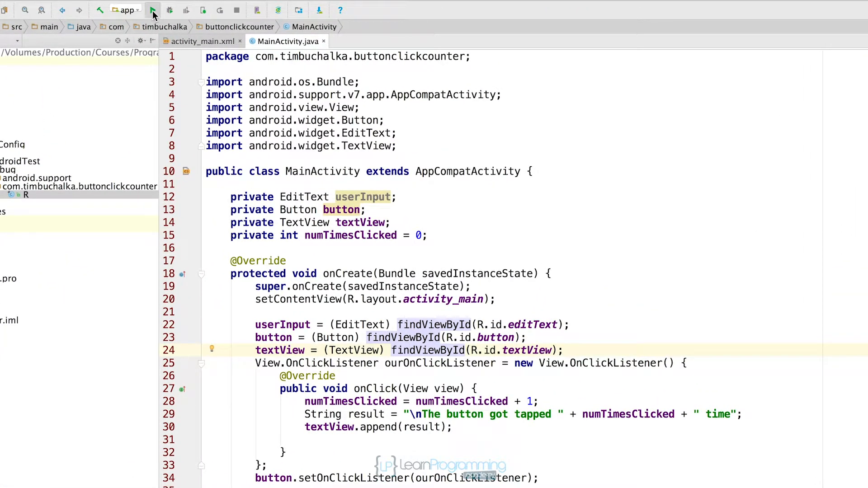
- Run the app so Button Click Counter launches on the Nexus emulator
click(151, 10)
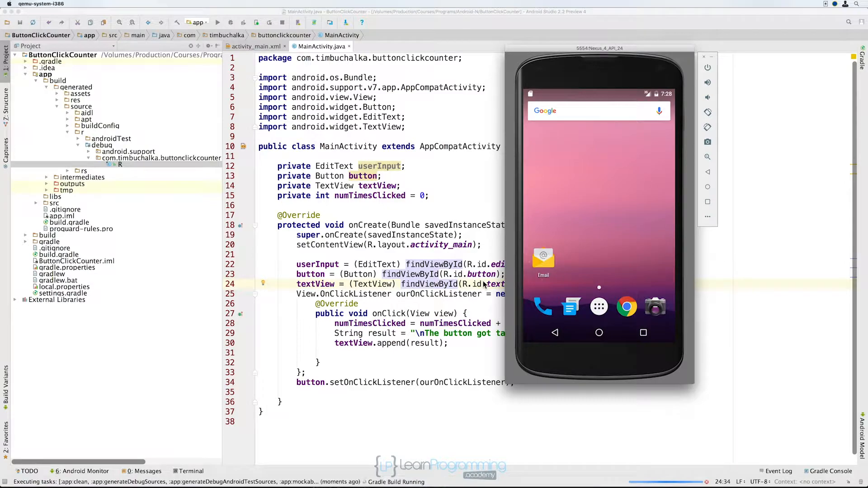
click(218, 22)
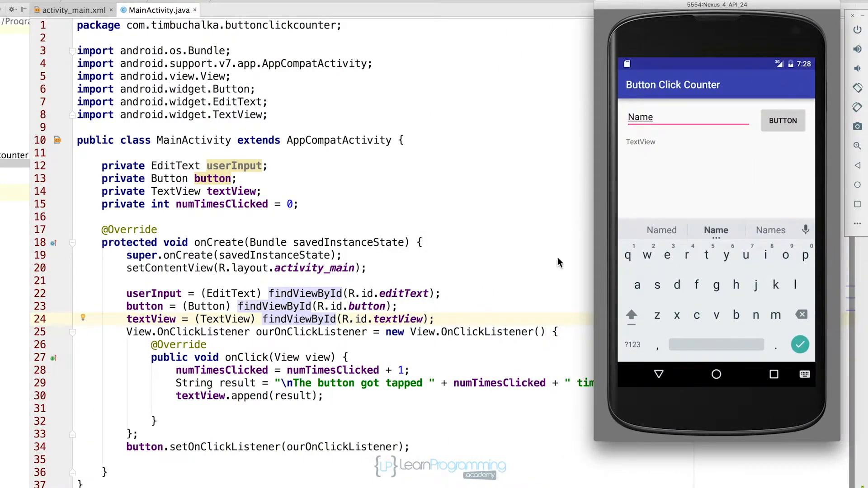
mouse_move(782, 121)
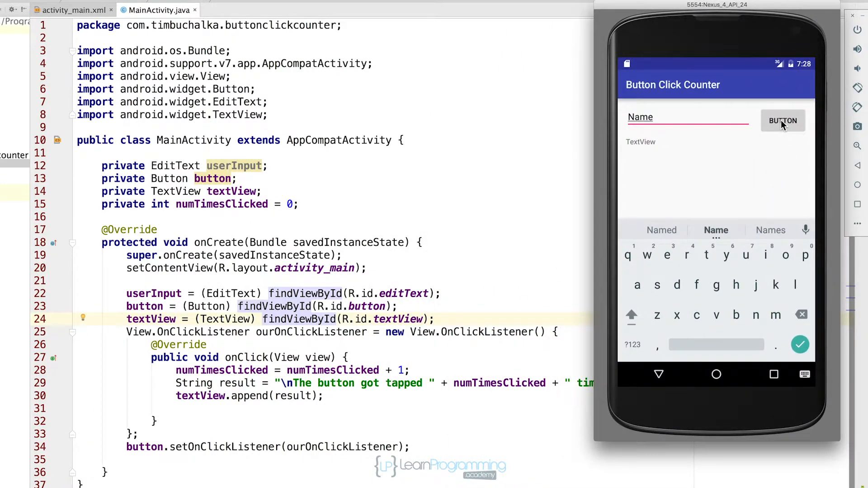
- Tap the app's BUTTON repeatedly, appending "The button got tapped N time" lines below the TextView
click(782, 120)
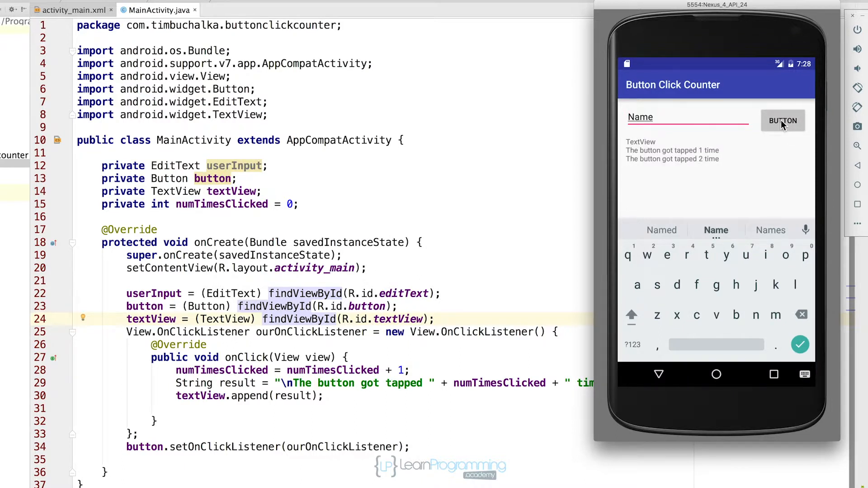
click(784, 120)
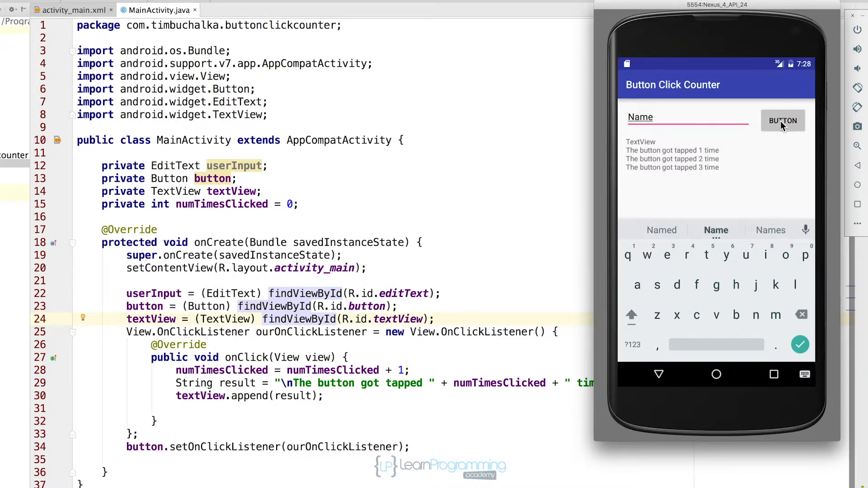
click(783, 120)
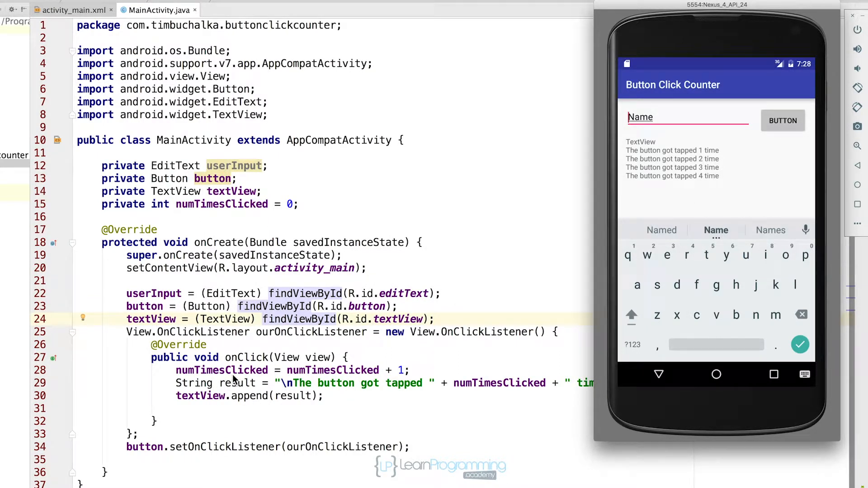
mouse_move(642, 159)
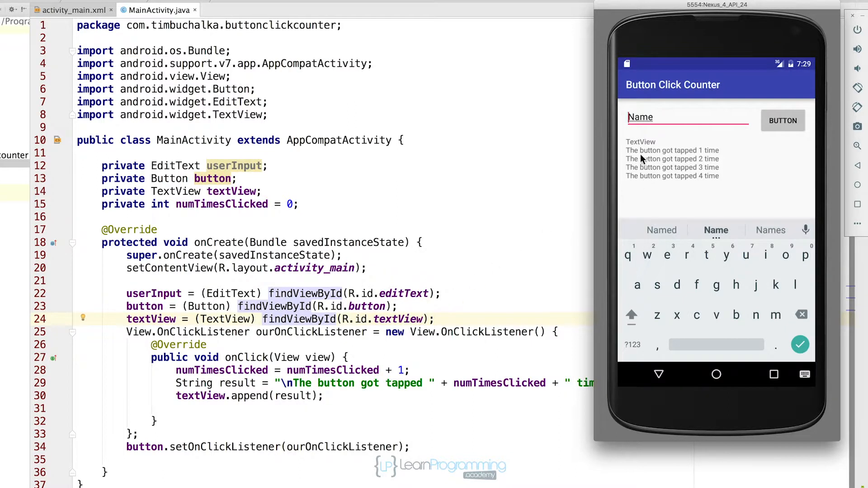
mouse_move(713, 178)
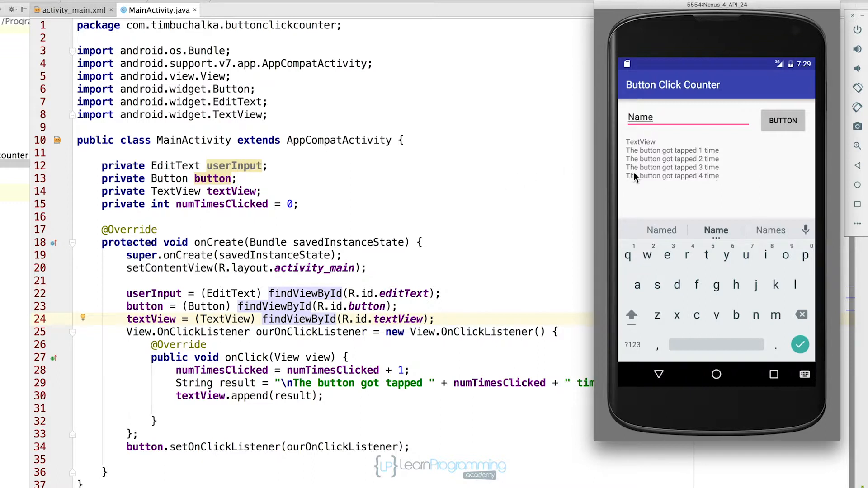
mouse_move(635, 188)
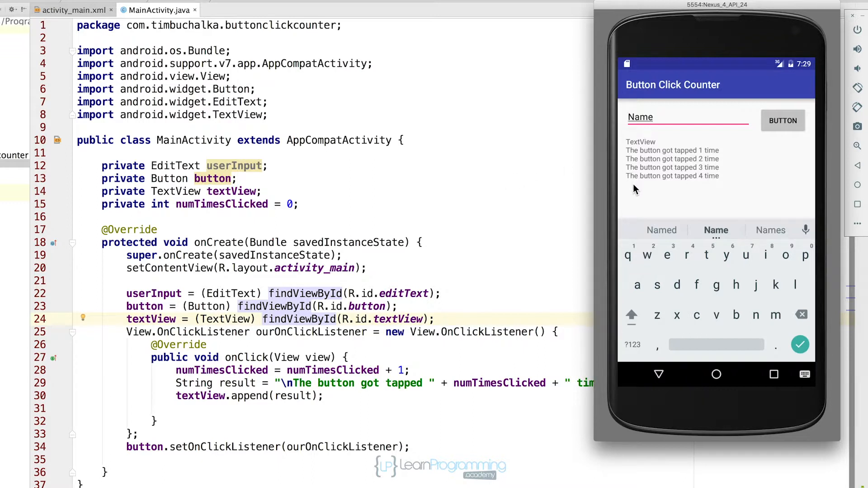
mouse_move(437, 218)
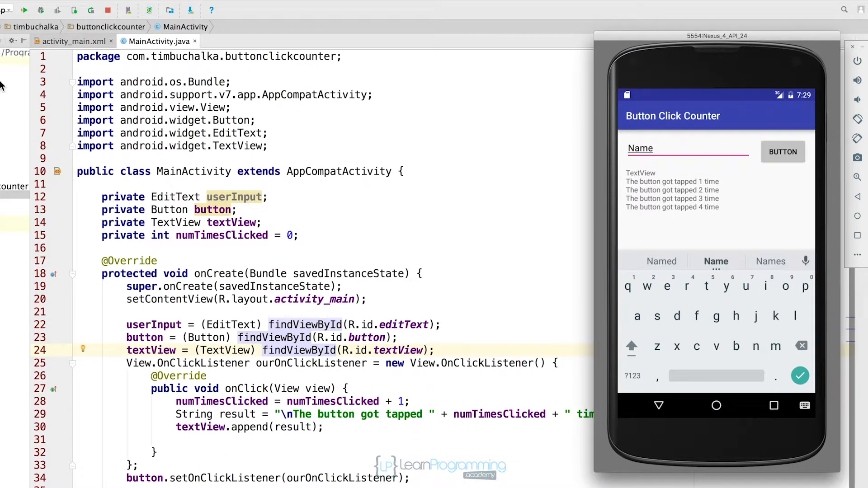
mouse_move(351, 172)
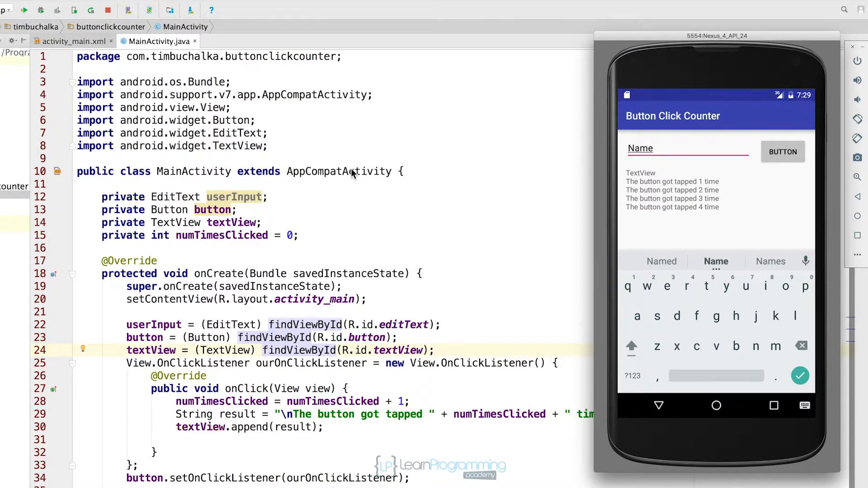
mouse_move(371, 213)
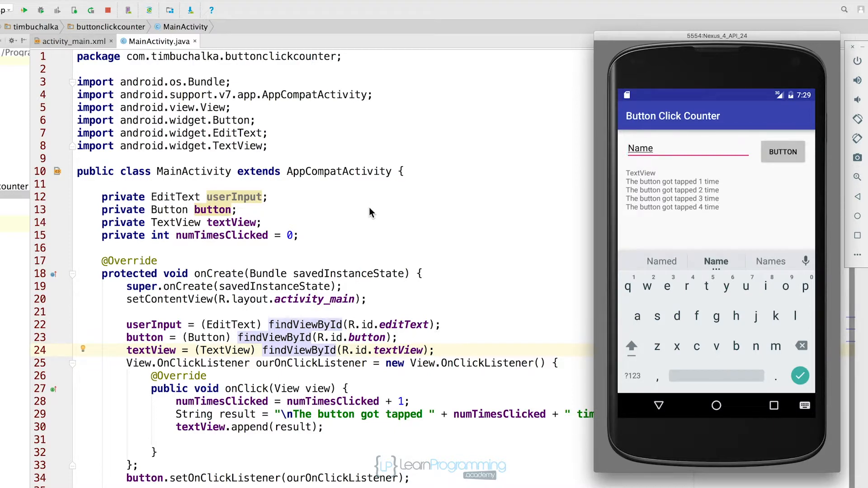